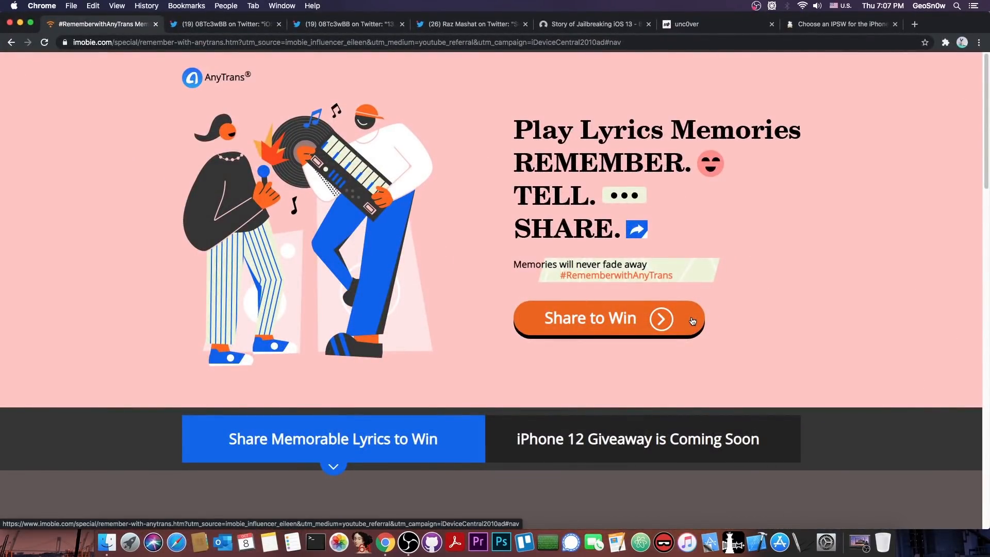
Step: Browse the AnyTrans giveaway page down to its prizes section and back up before closing it
scroll(down, 3)
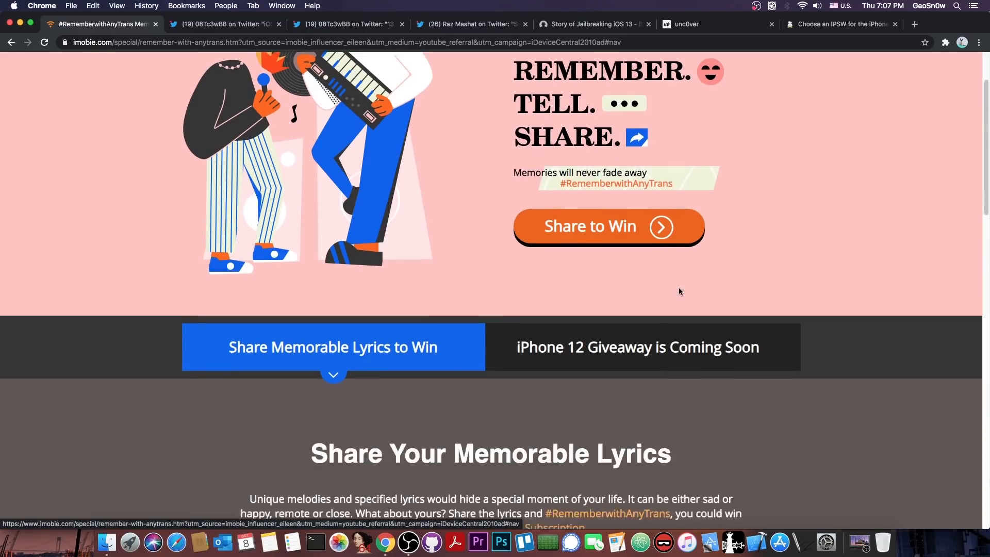
scroll(down, 3)
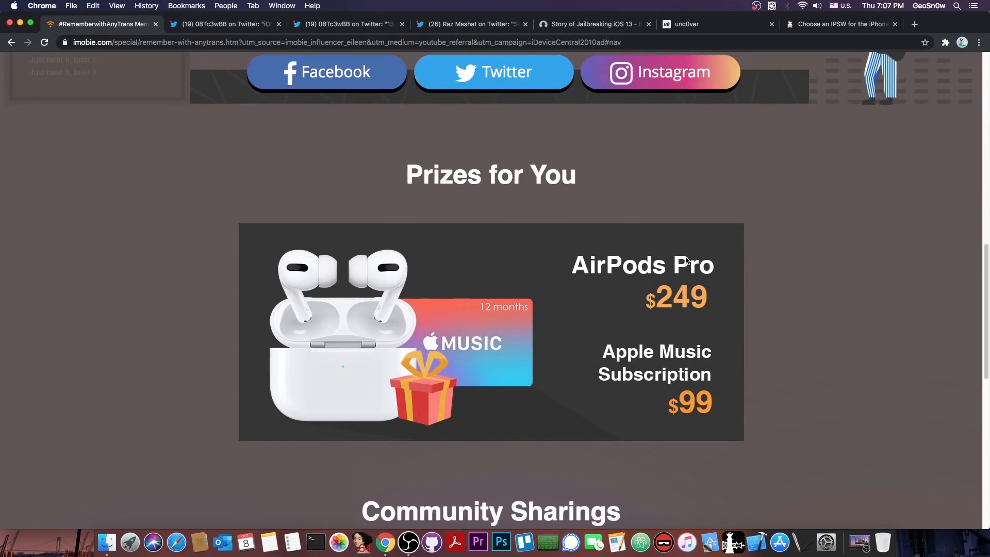
mouse_move(708, 264)
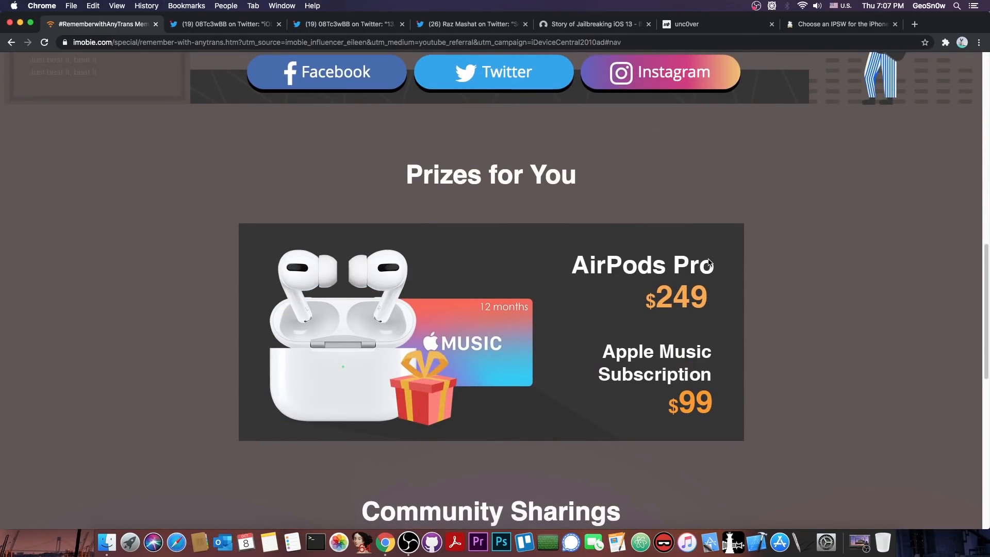
scroll(up, 3)
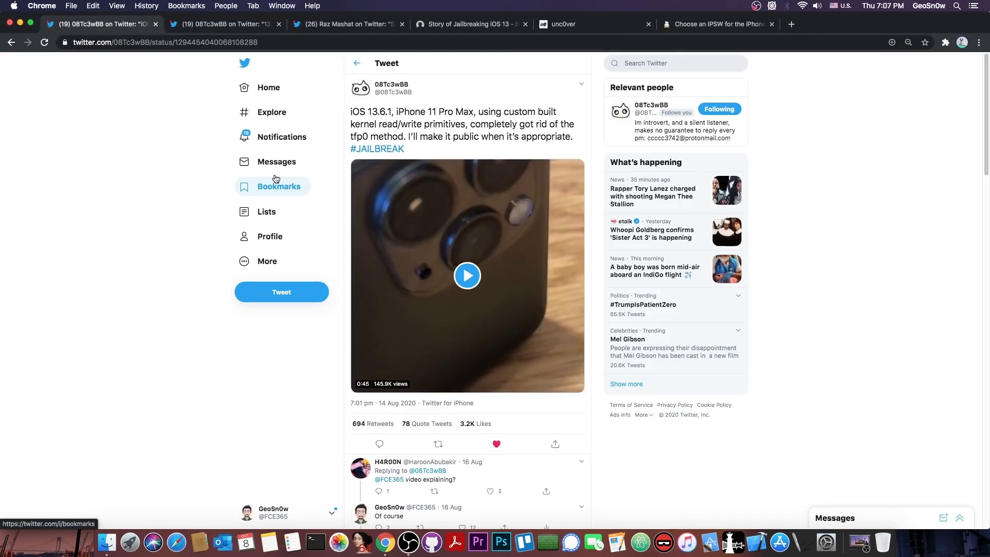
mouse_move(156, 154)
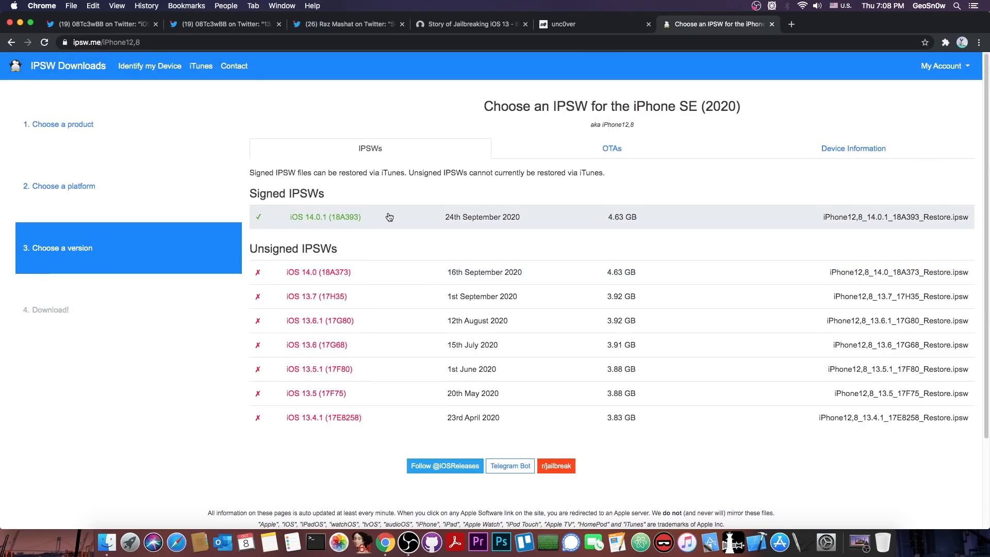
click(223, 24)
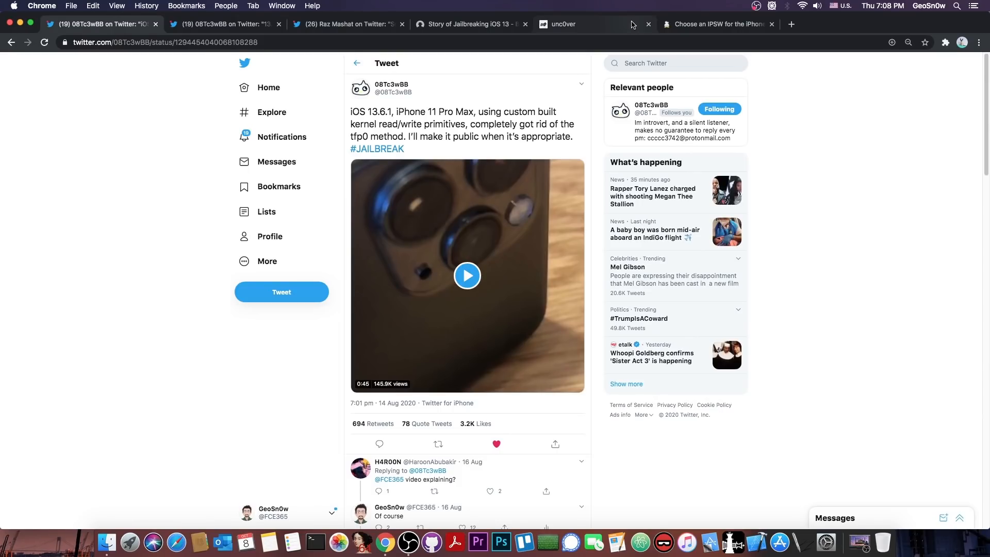
click(562, 24)
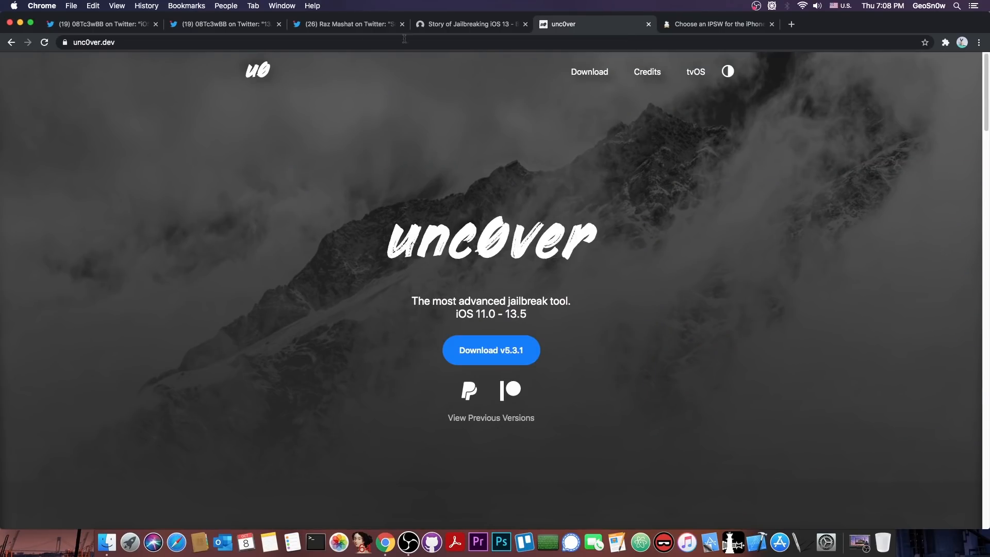
click(98, 24)
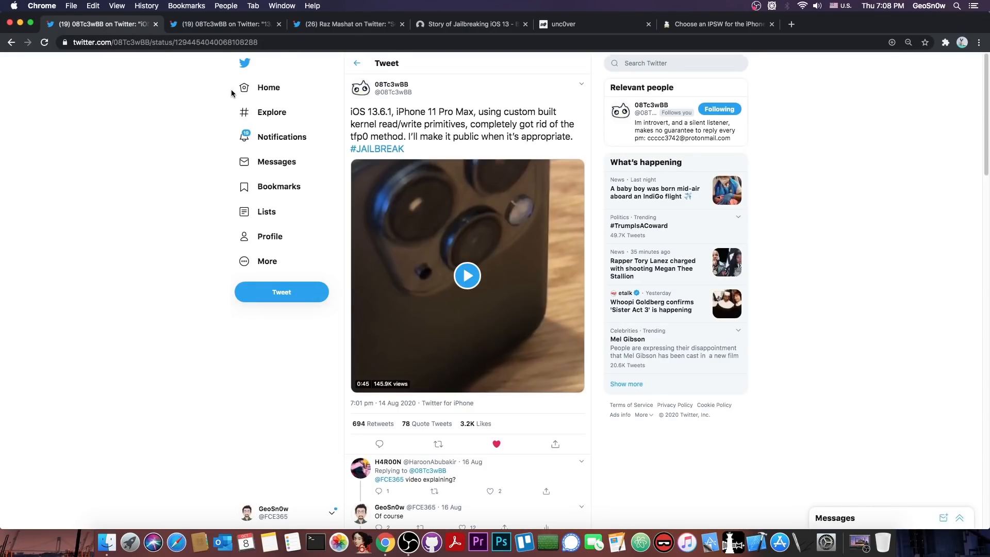
mouse_move(410, 103)
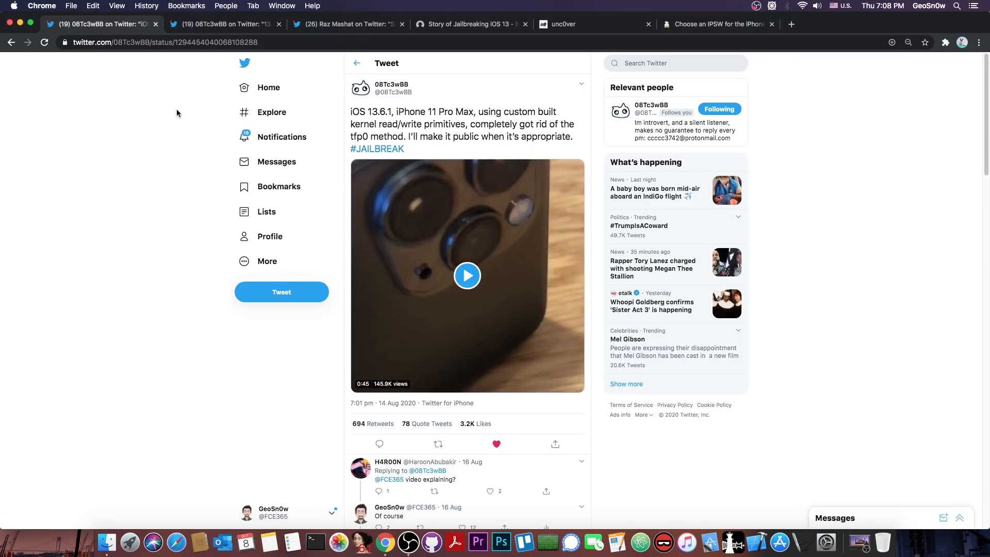
click(717, 24)
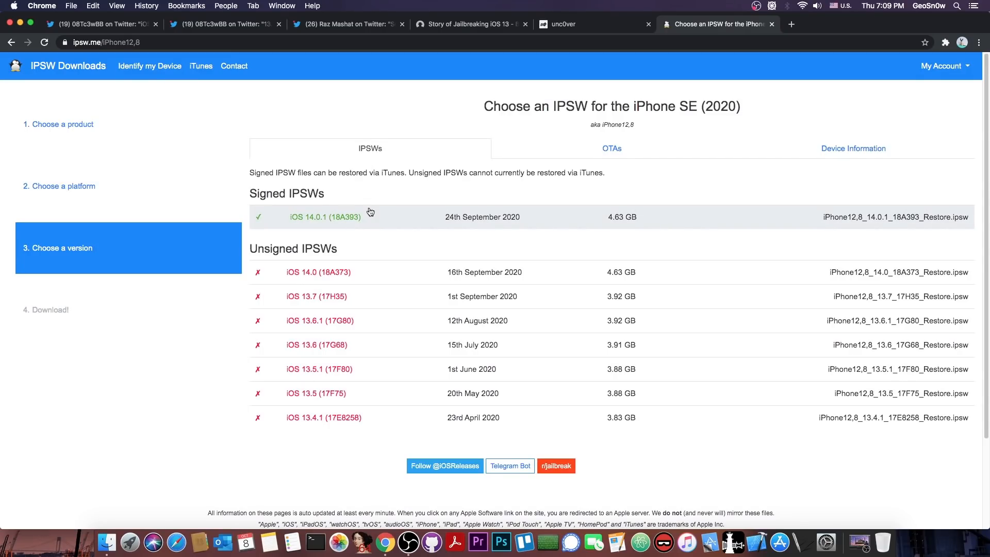
mouse_move(461, 93)
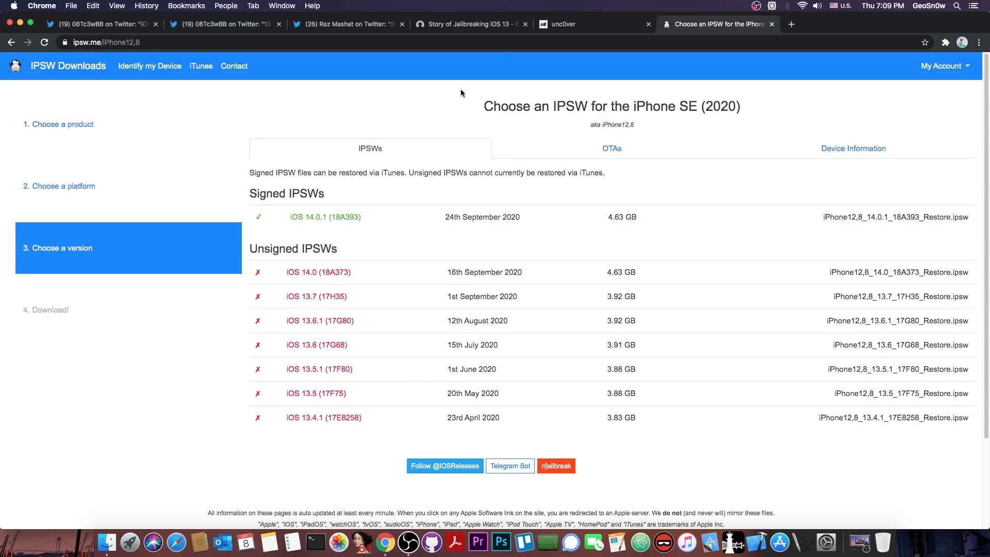
click(347, 24)
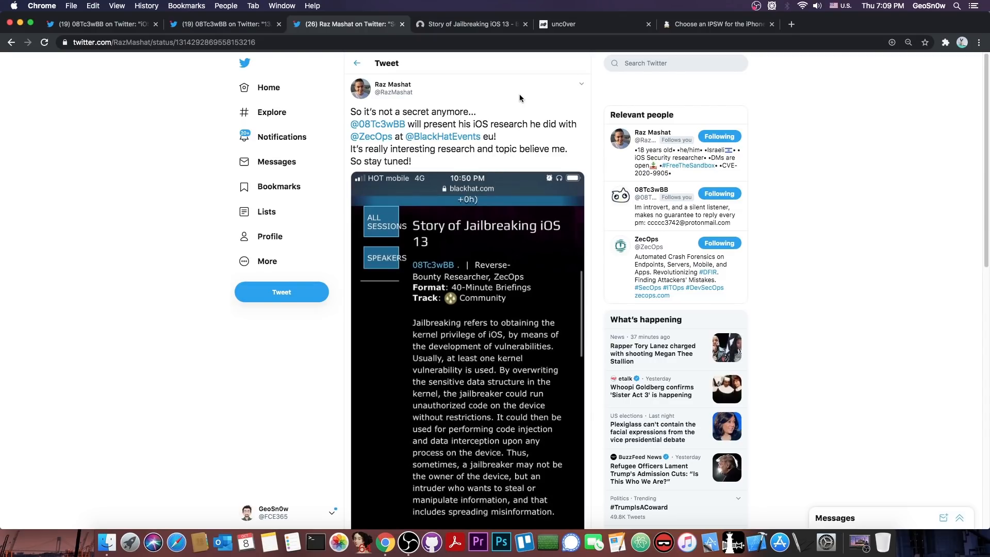
mouse_move(273, 186)
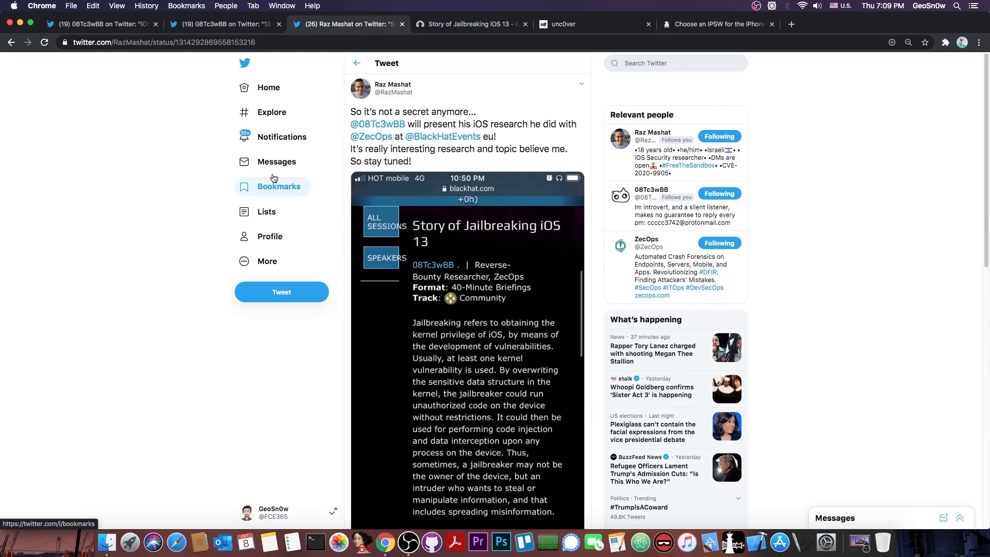
mouse_move(512, 140)
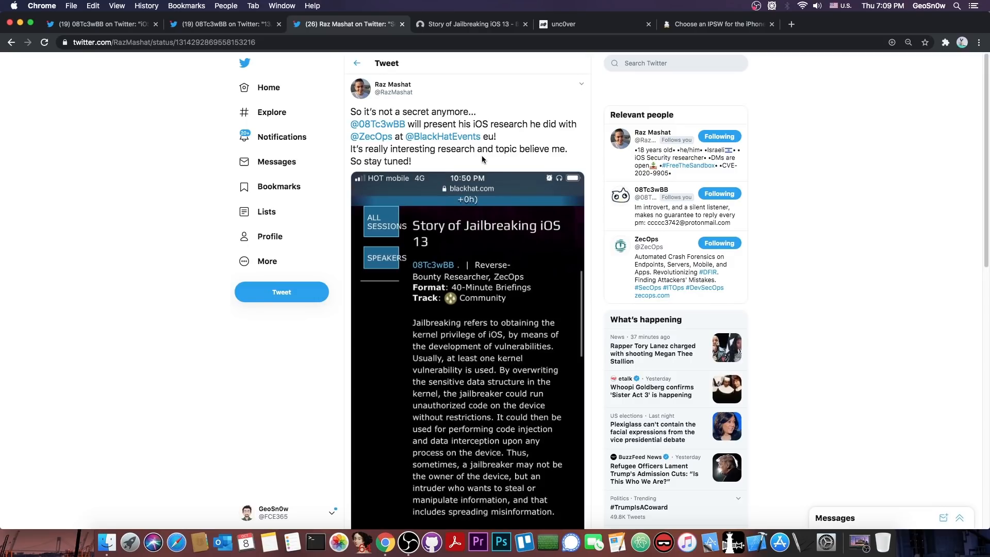
Step: Switch to the Black Hat Europe 2020 'Story of Jailbreaking iOS 13' session page
click(470, 24)
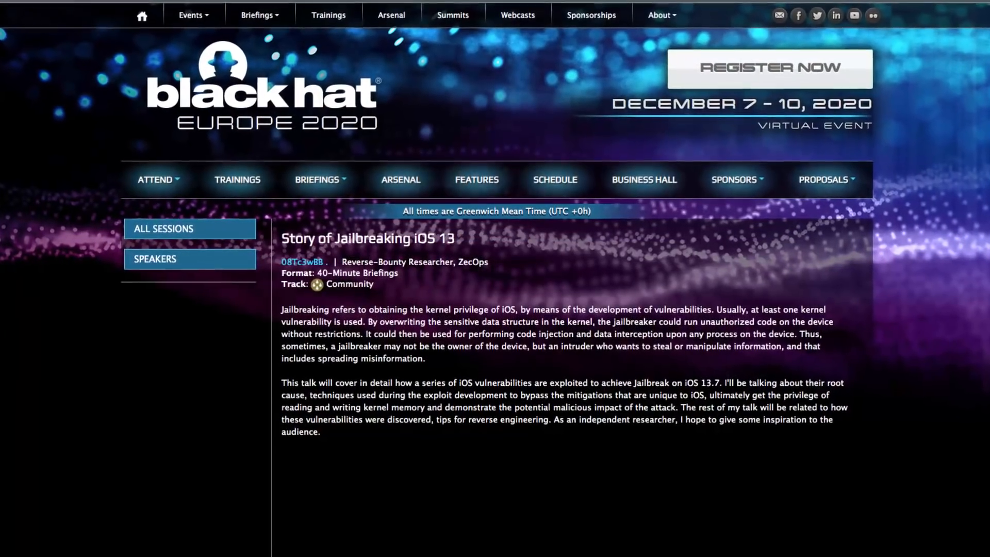
Step: Read through the 40-minute briefing abstract of 'Story of Jailbreaking iOS 13'
scroll(up, 3)
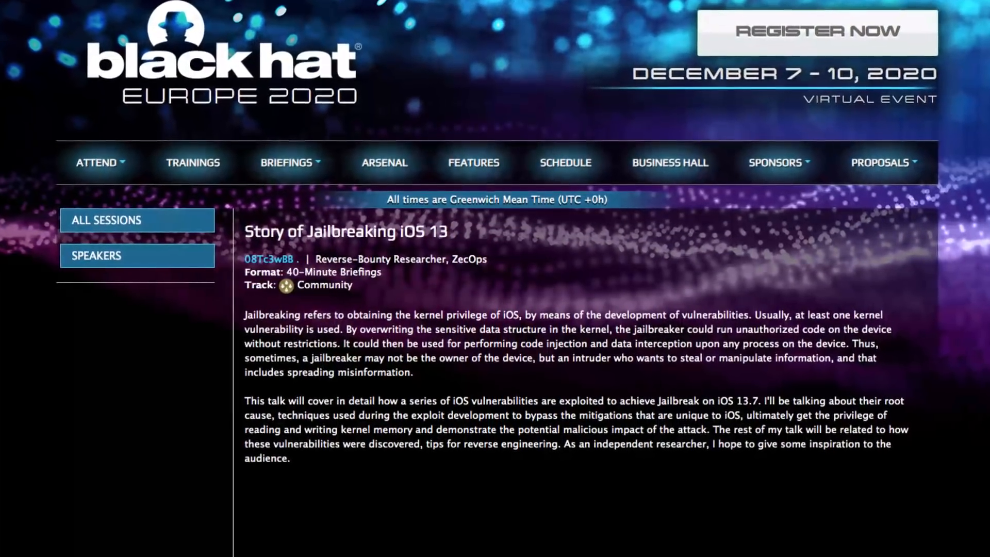
scroll(down, 3)
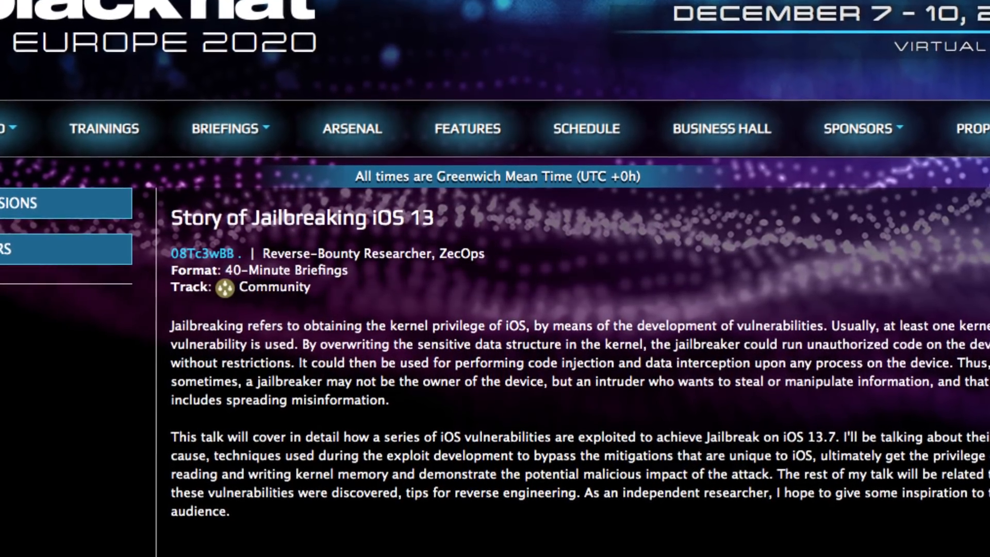
scroll(down, 3)
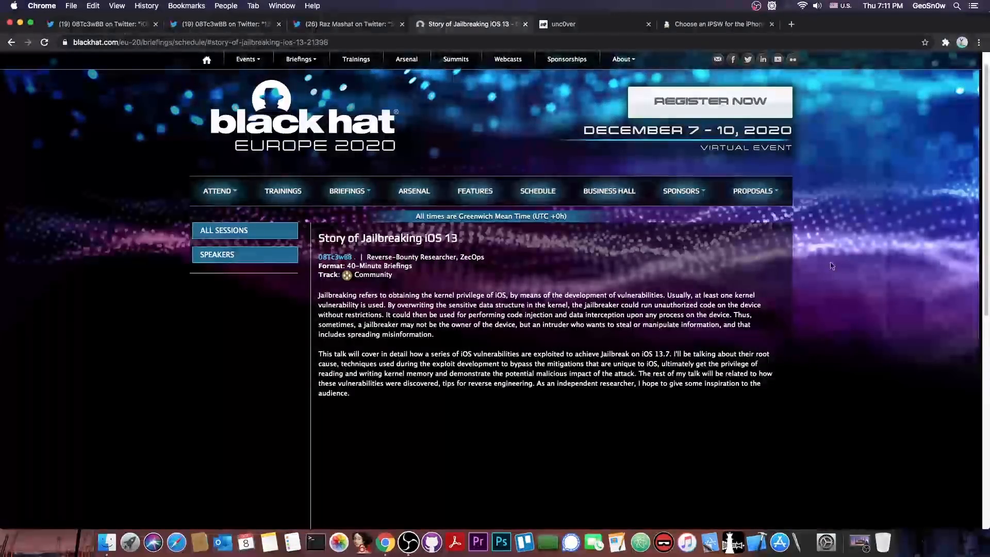
mouse_move(684, 146)
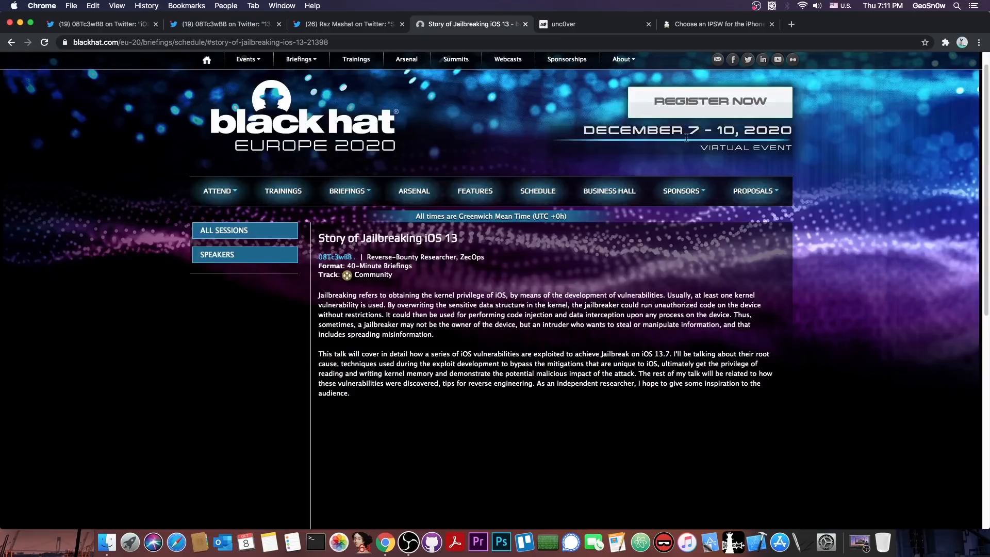
mouse_move(752, 150)
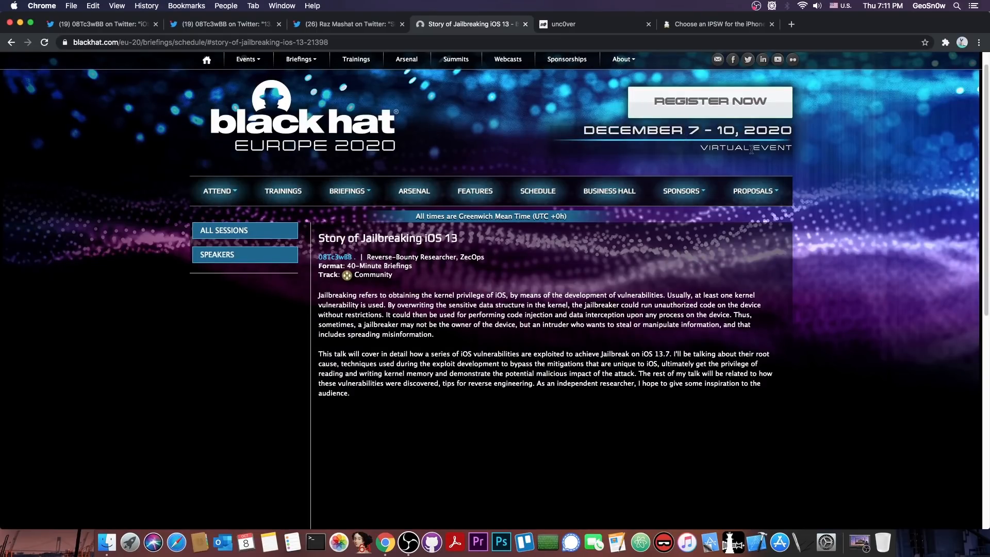
mouse_move(649, 250)
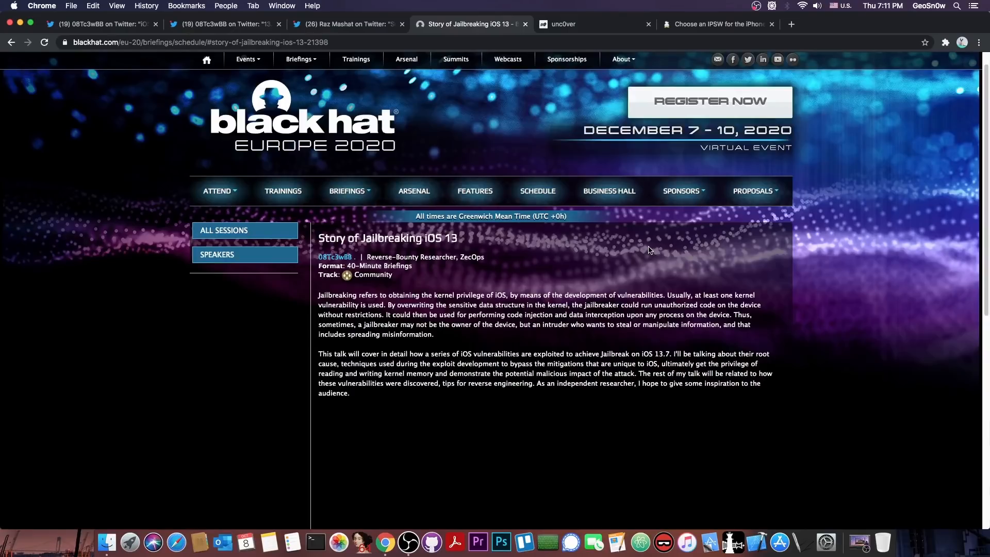
mouse_move(641, 245)
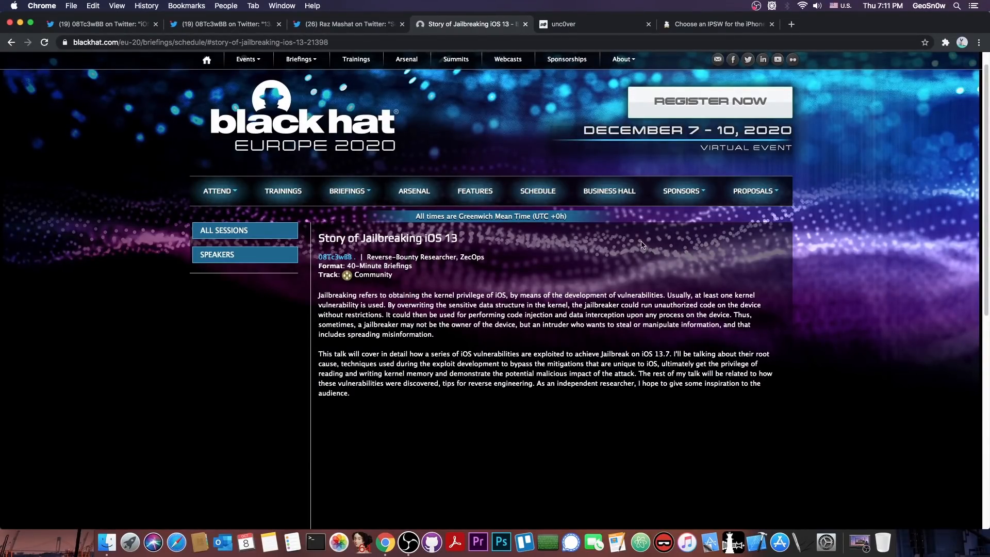
Step: Review ipsw.me's signed firmware list for iPhone SE (2020), then land on the unc0ver 5.3.1 jailbreak site
click(716, 25)
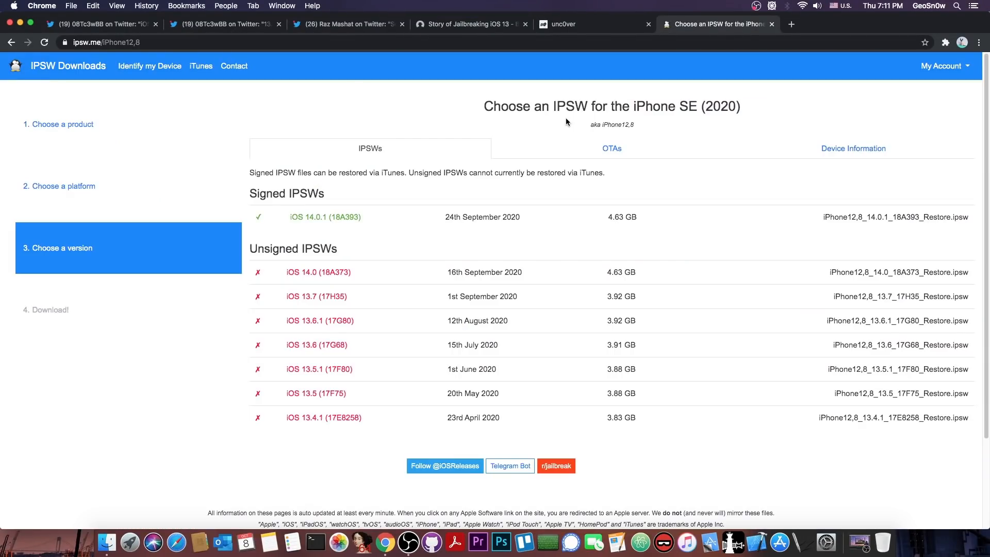
mouse_move(527, 140)
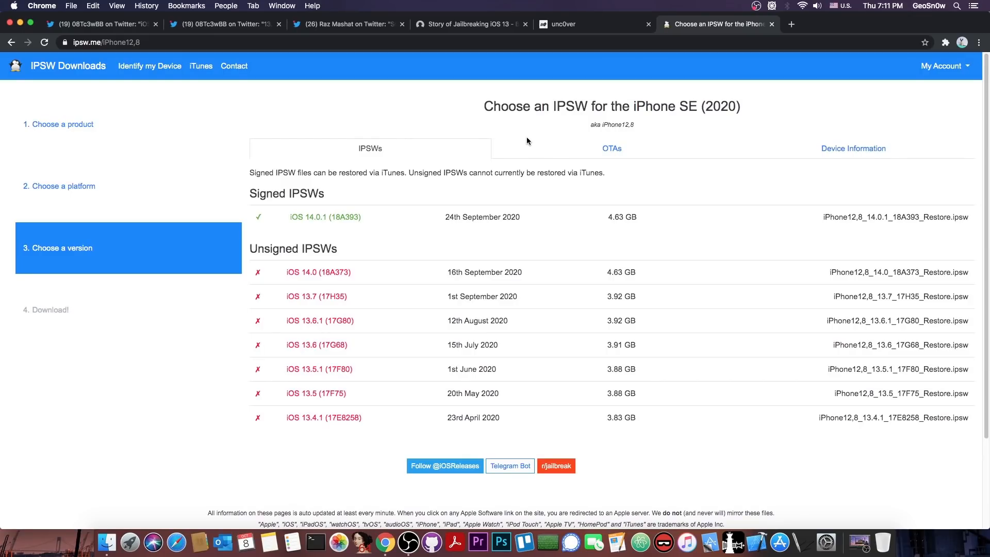
mouse_move(335, 301)
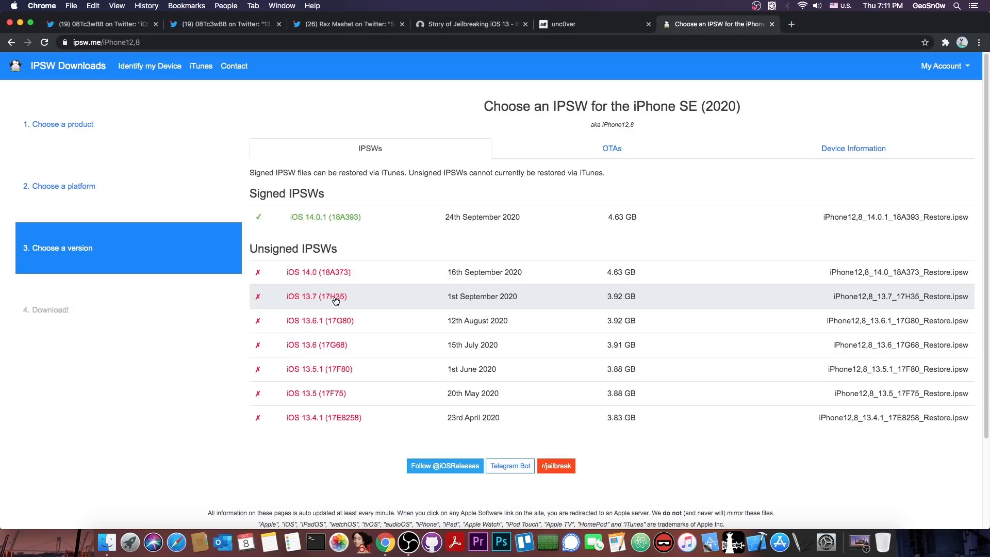
mouse_move(332, 282)
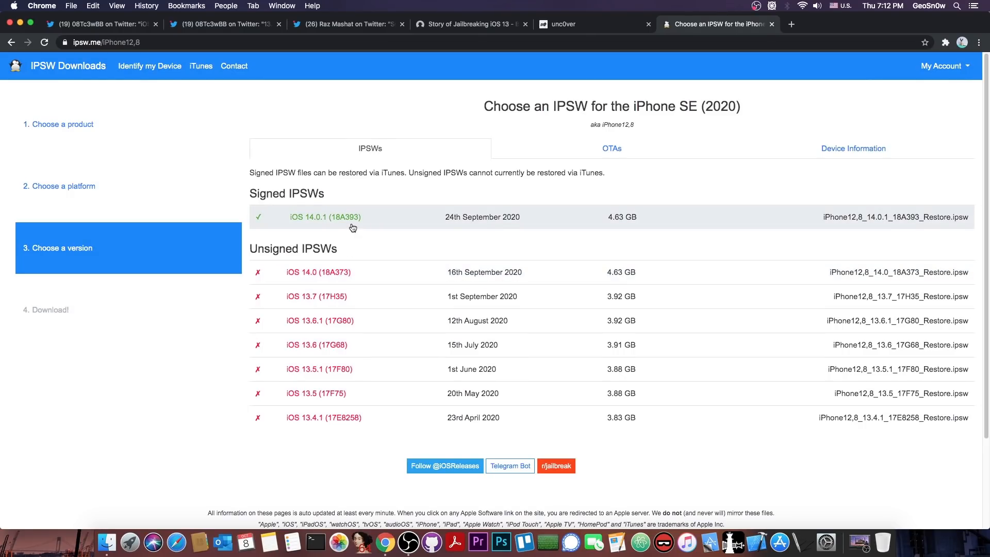
click(470, 24)
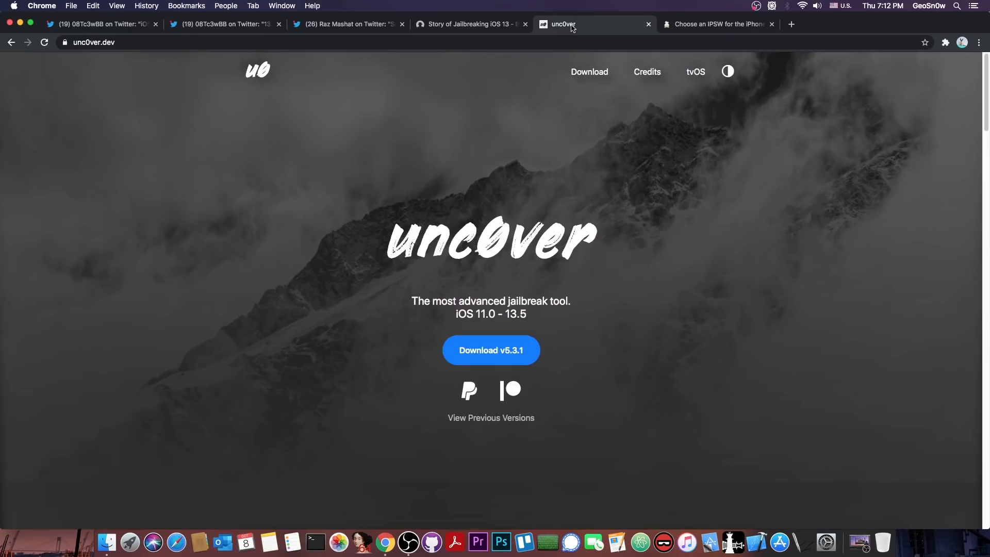
mouse_move(549, 115)
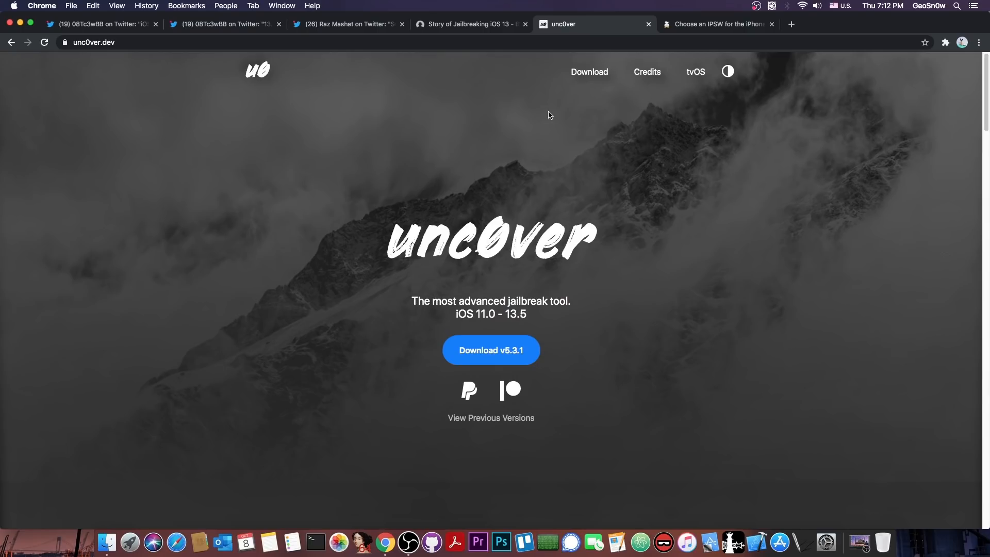
Step: Revisit the ipsw.me signing status page and return to the Black Hat jailbreaking talk page
click(717, 24)
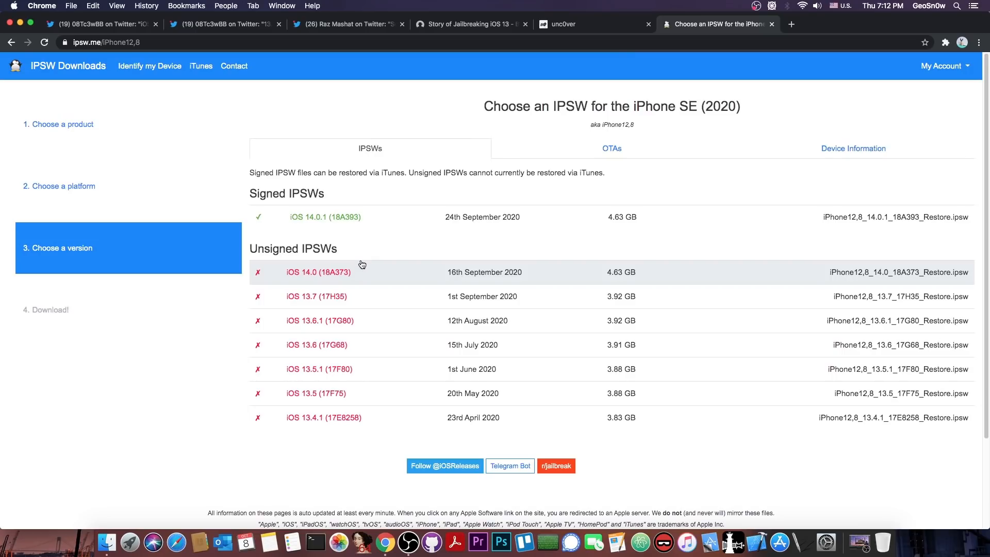
mouse_move(477, 86)
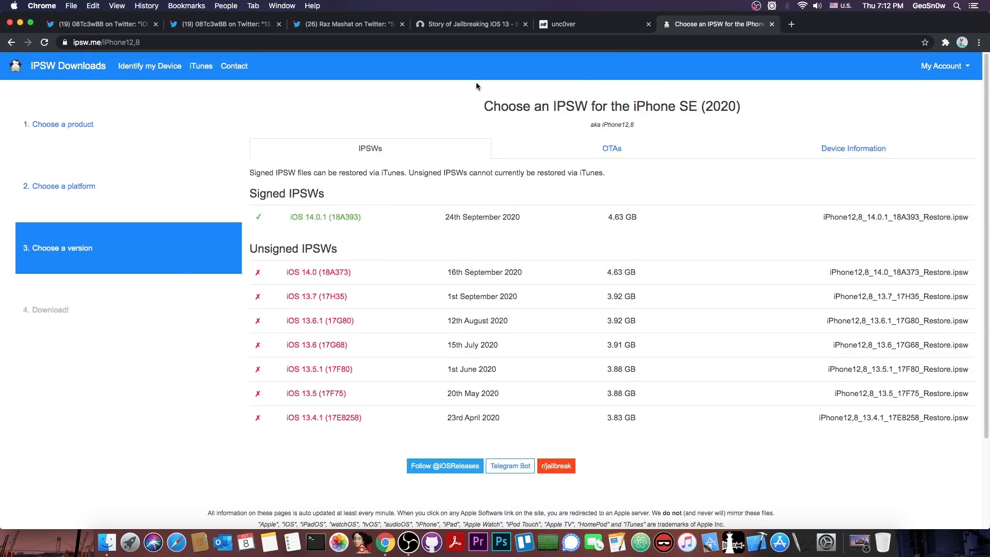
click(470, 24)
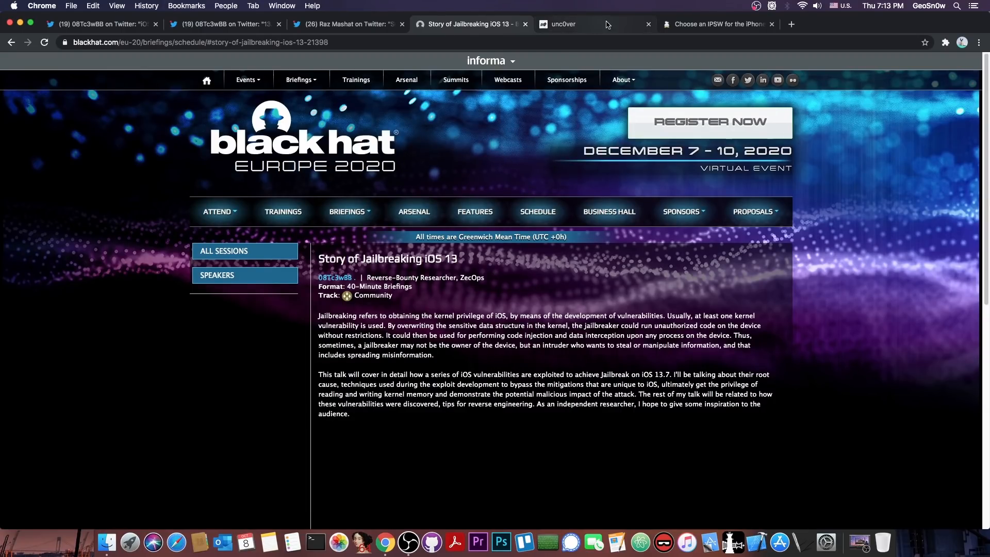
Step: Revisit unc0ver and ipsw.me, then show 08Tc3wBB's iOS 13.6.1 jailbreak tweet on iPhone 11 Pro Max
click(562, 25)
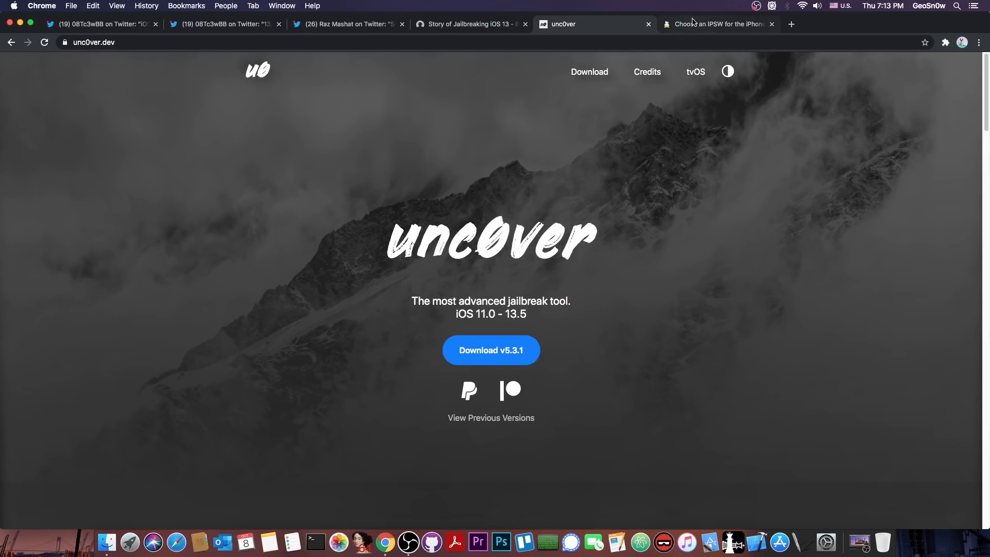
click(717, 24)
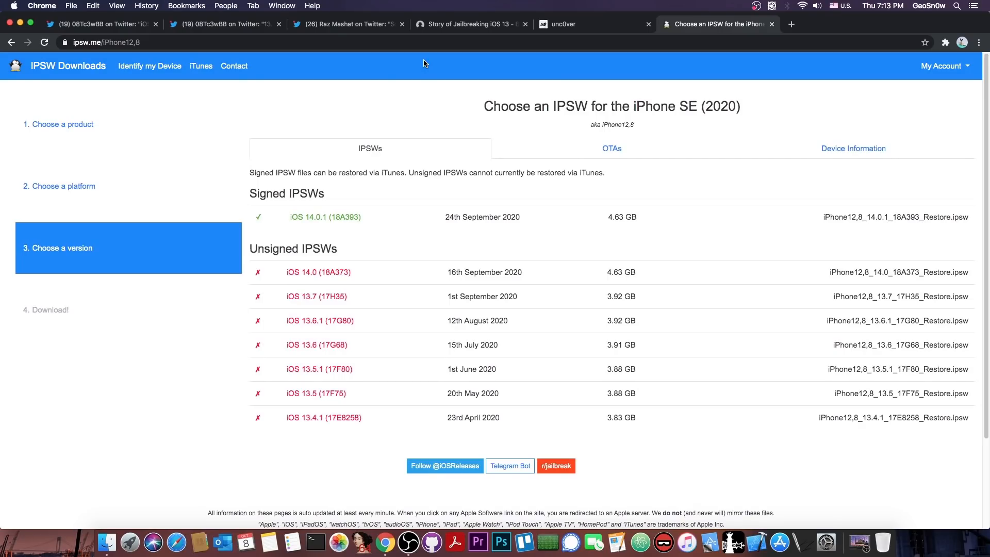
mouse_move(467, 67)
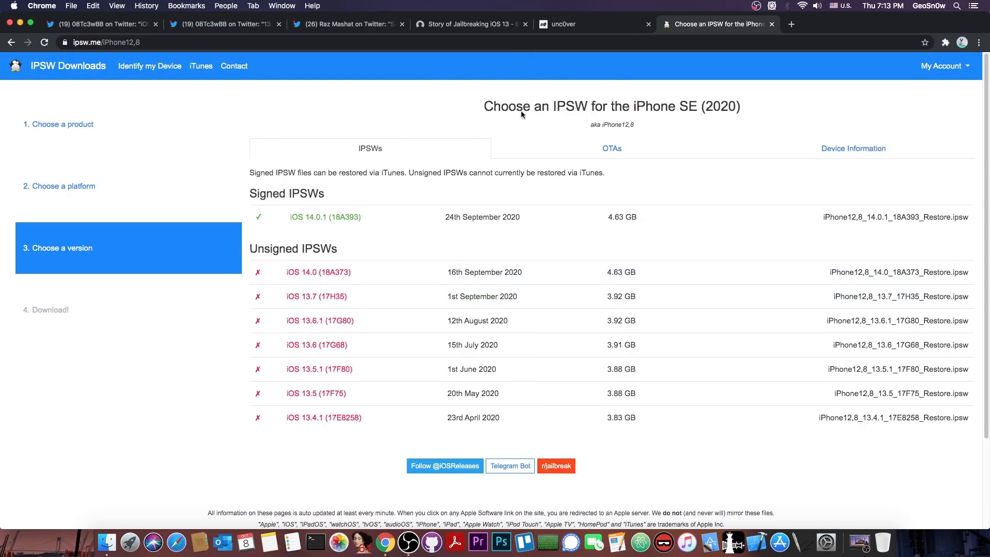
click(582, 24)
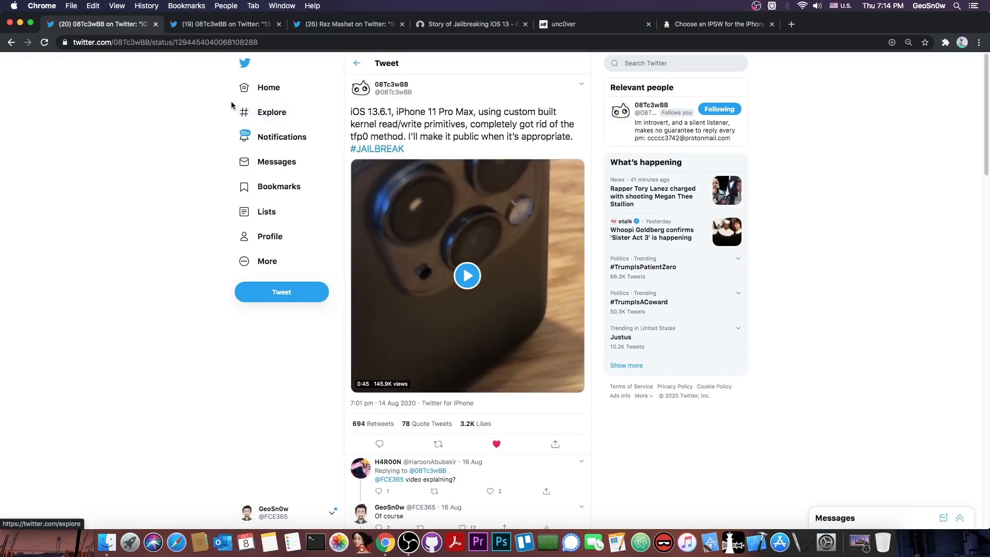
Step: Check the Black Hat talk page, the iPhone SE signed firmware list, and return to the talk page
click(470, 24)
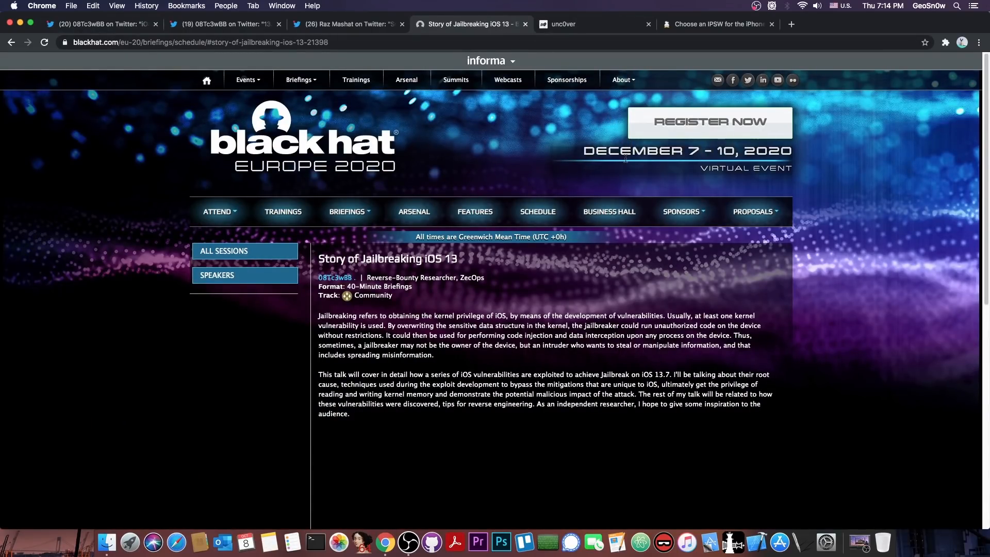
click(717, 24)
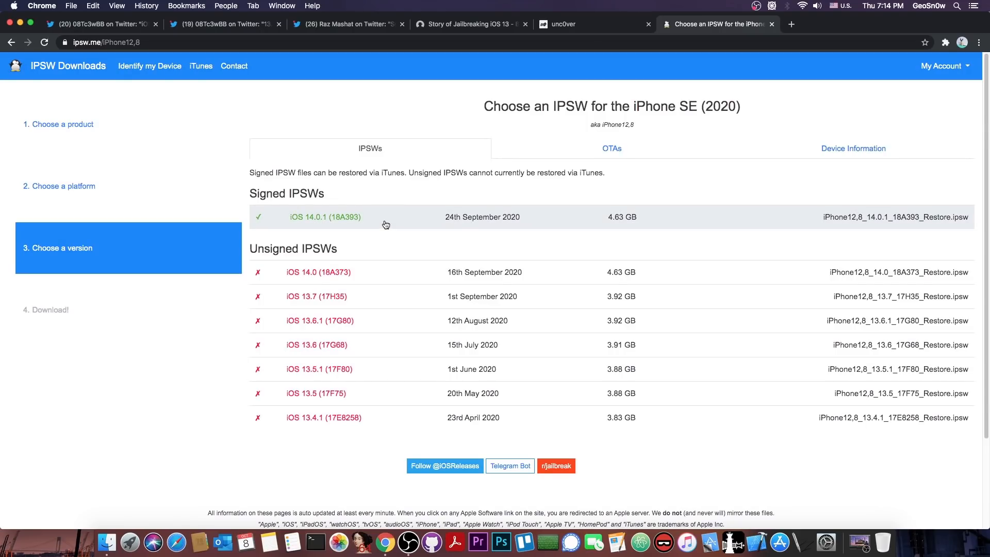
click(471, 24)
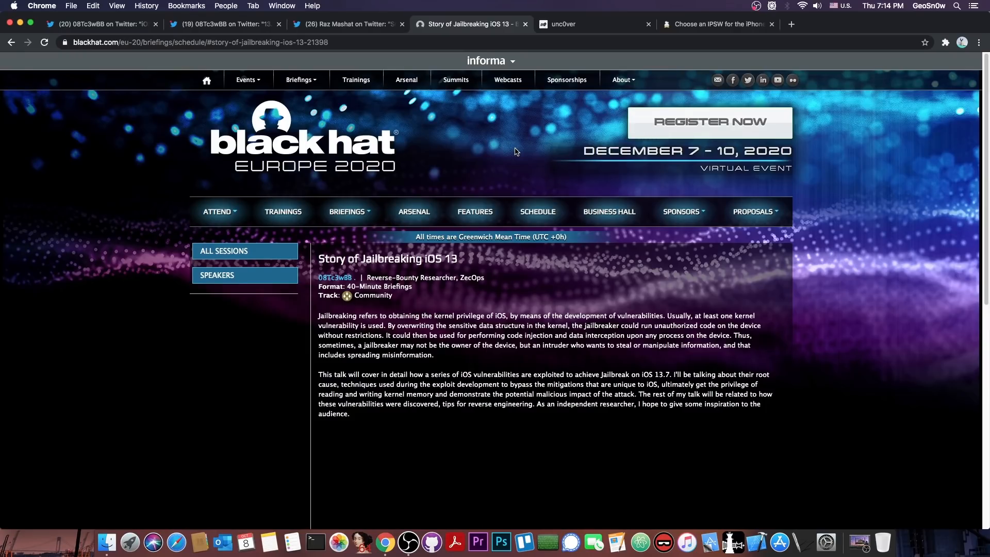